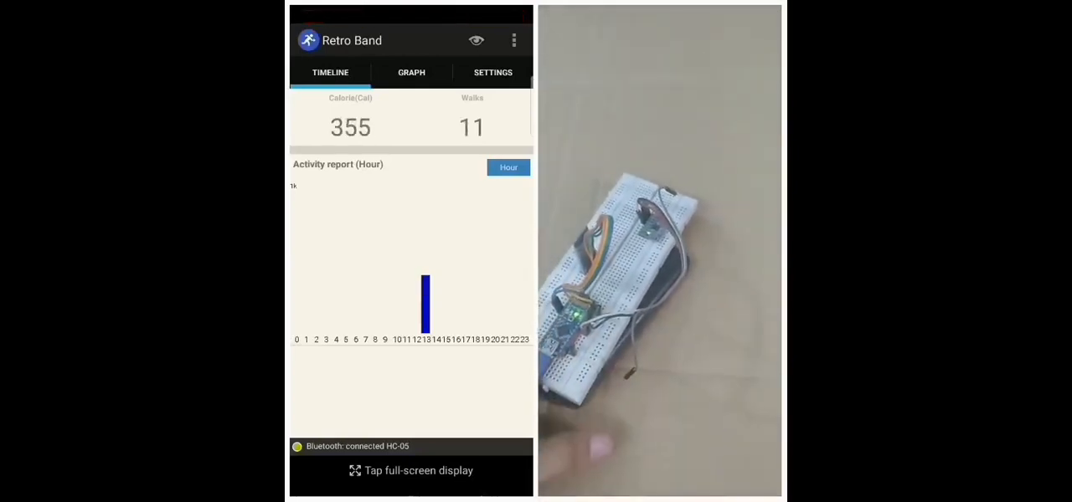
Relaunch Retro Band connected to HC-05 and show the accelerometer graph at 470 calories, 17 walks.
{"action": "left_click", "coordinate": [411, 72]}
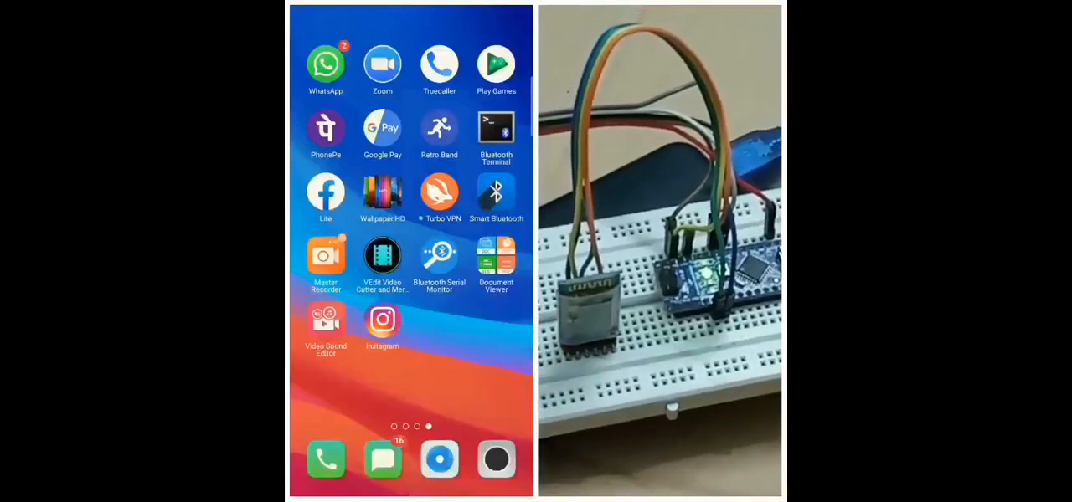
{"action": "left_click", "coordinate": [439, 132]}
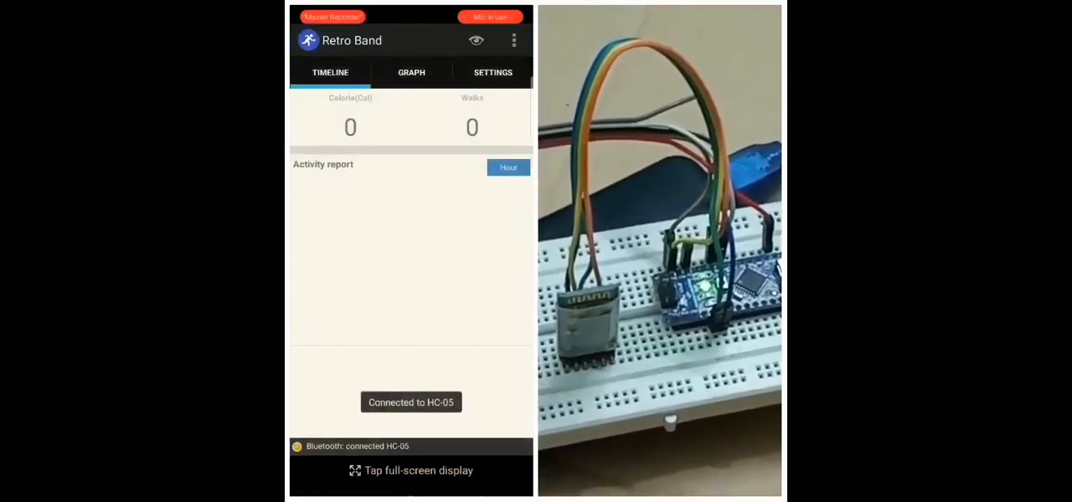
{"action": "left_click", "coordinate": [507, 168]}
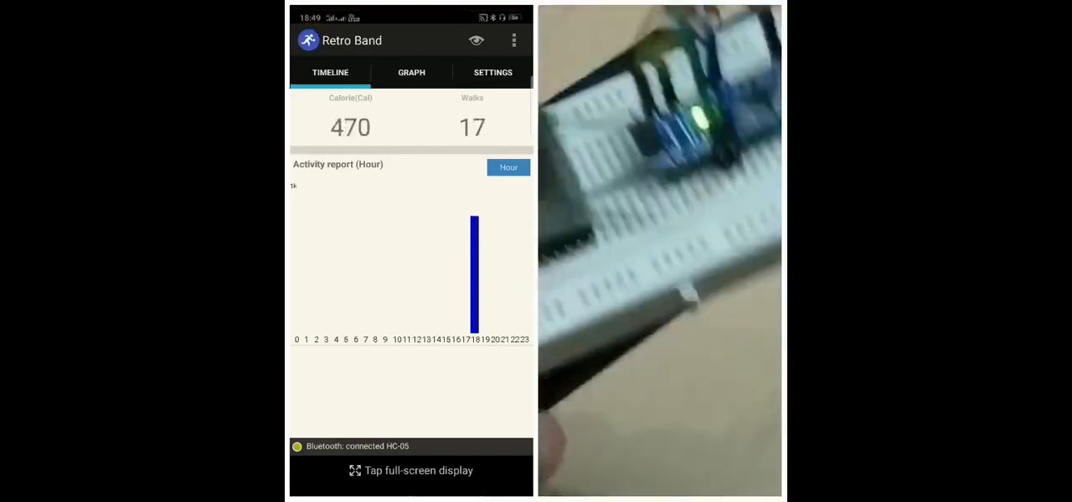
{"action": "left_click", "coordinate": [411, 72]}
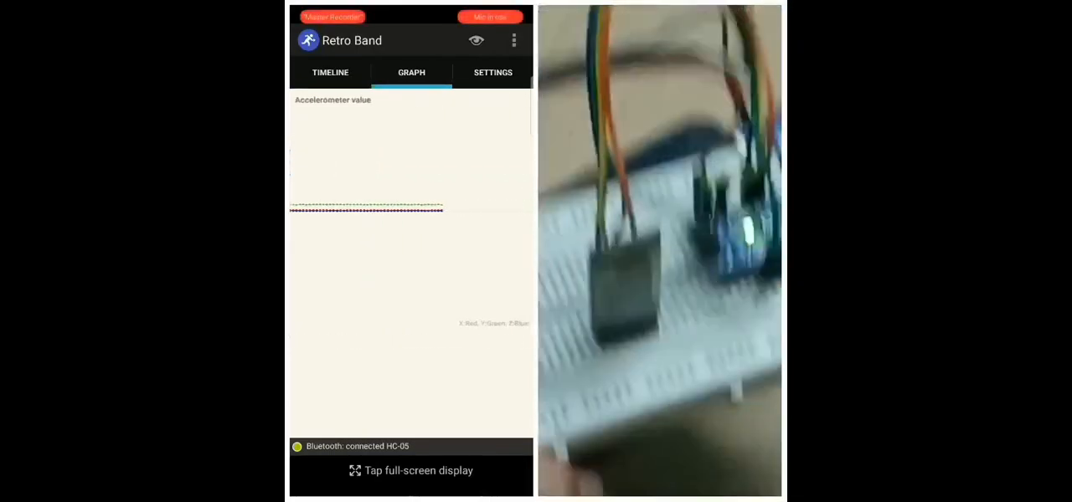